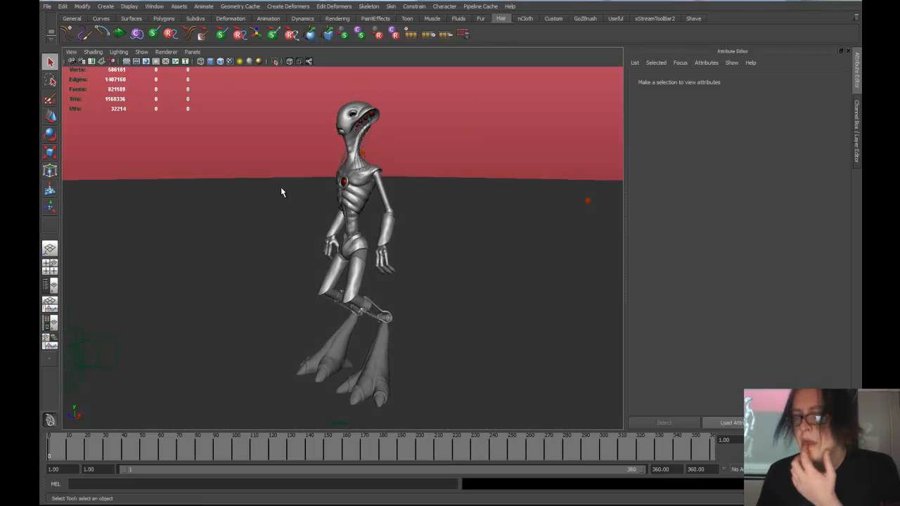
mouse_move(257, 118)
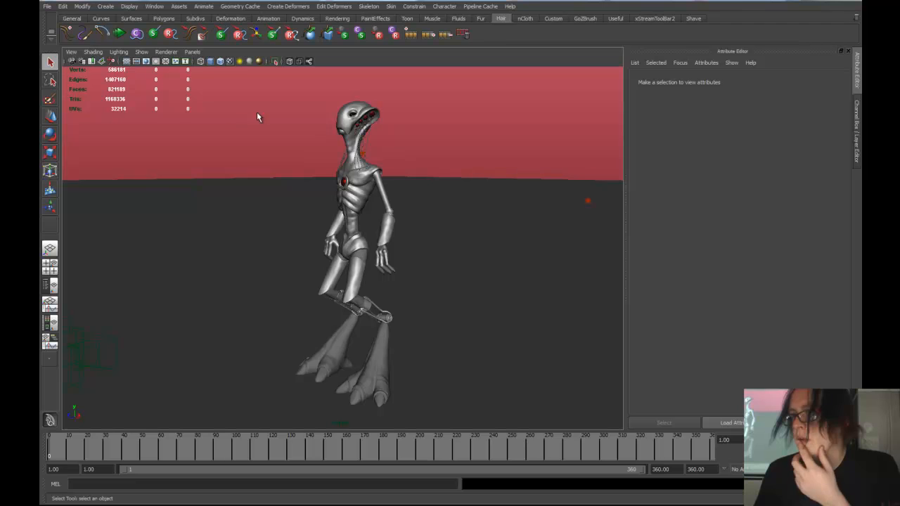
Set the perspective viewport renderer to Viewport 2.0 so the alien renders lit.
left_click(166, 51)
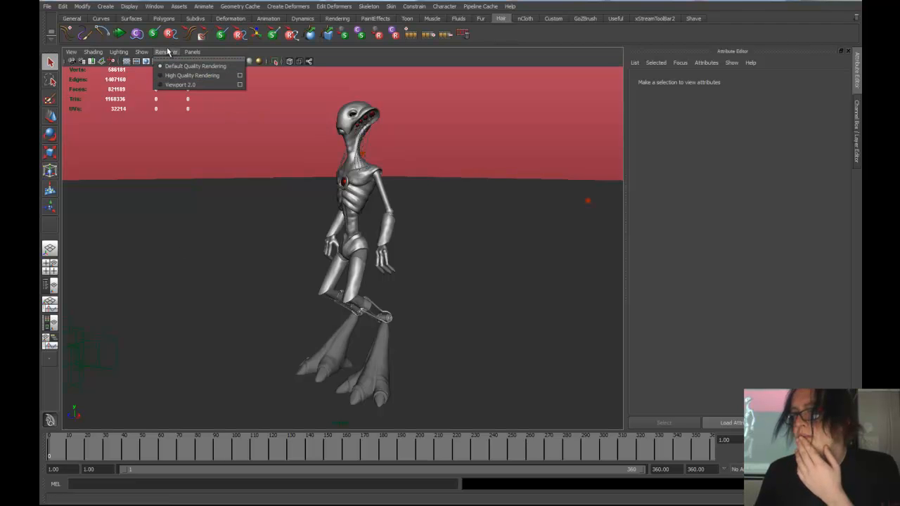
mouse_move(176, 85)
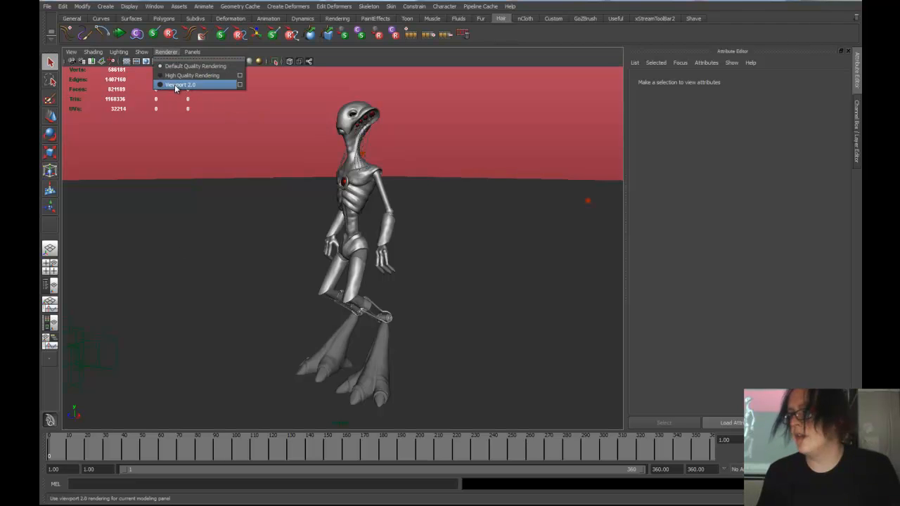
left_click(180, 84)
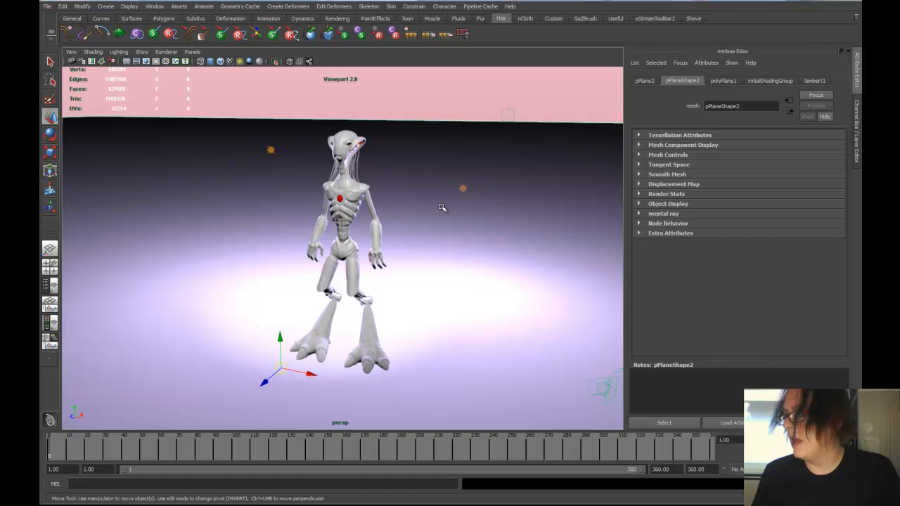
mouse_move(465, 190)
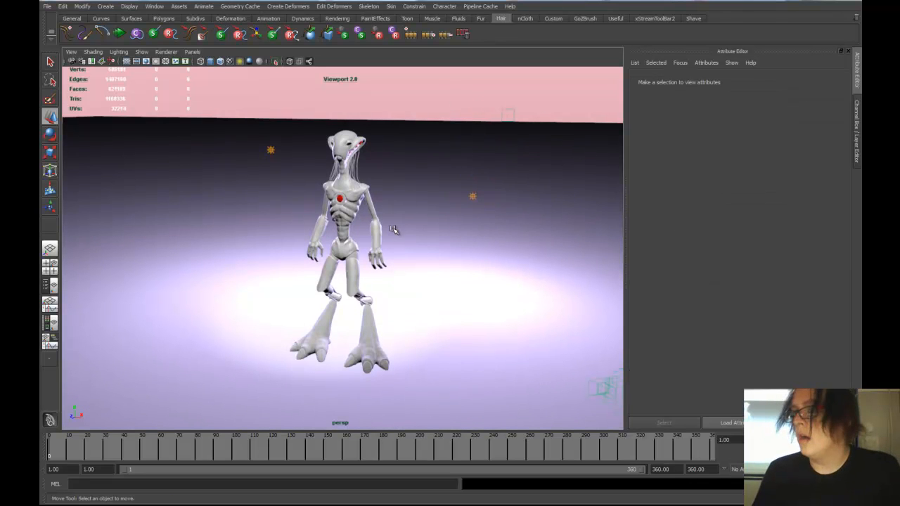
Open the Hardware Renderer 2.0 settings and select the floor plane and point light.
left_click(166, 51)
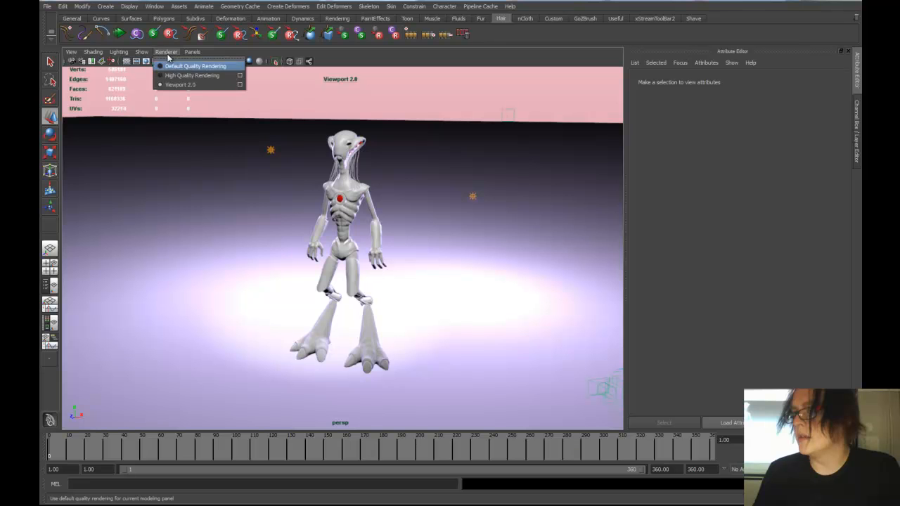
left_click(169, 51)
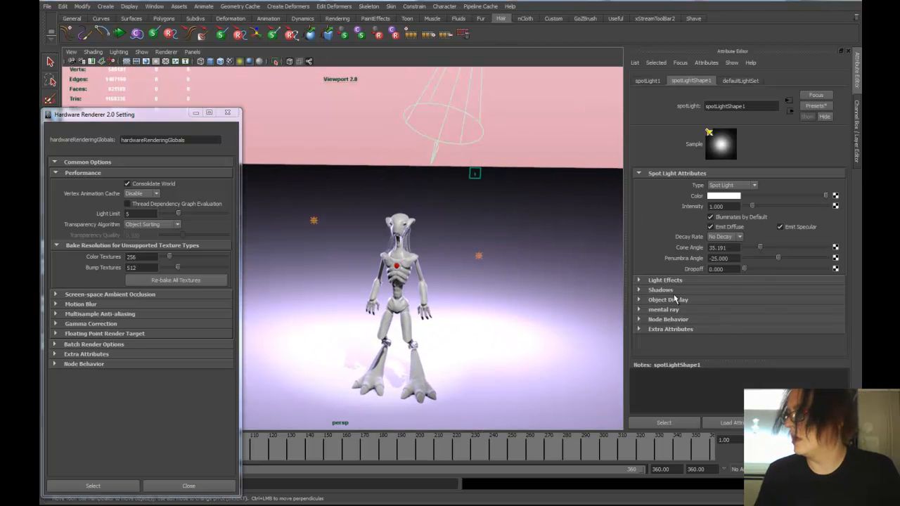
left_click(660, 289)
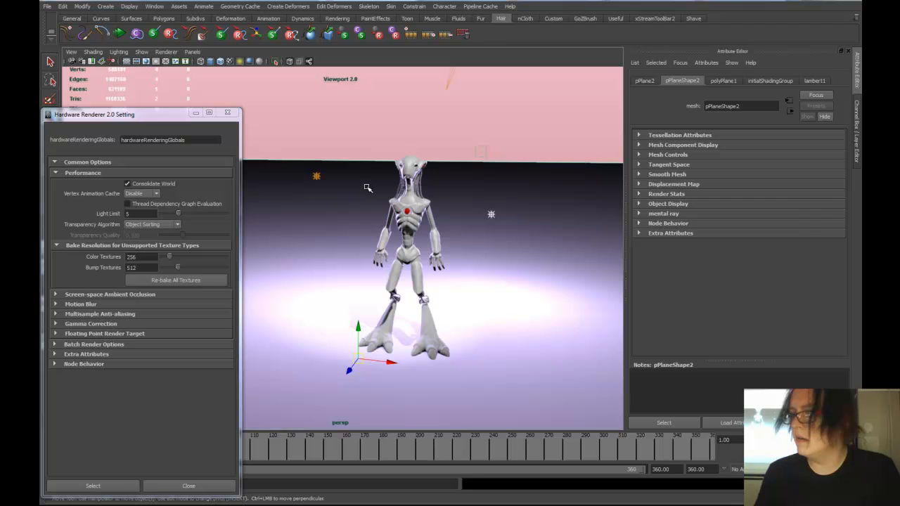
left_click(316, 176)
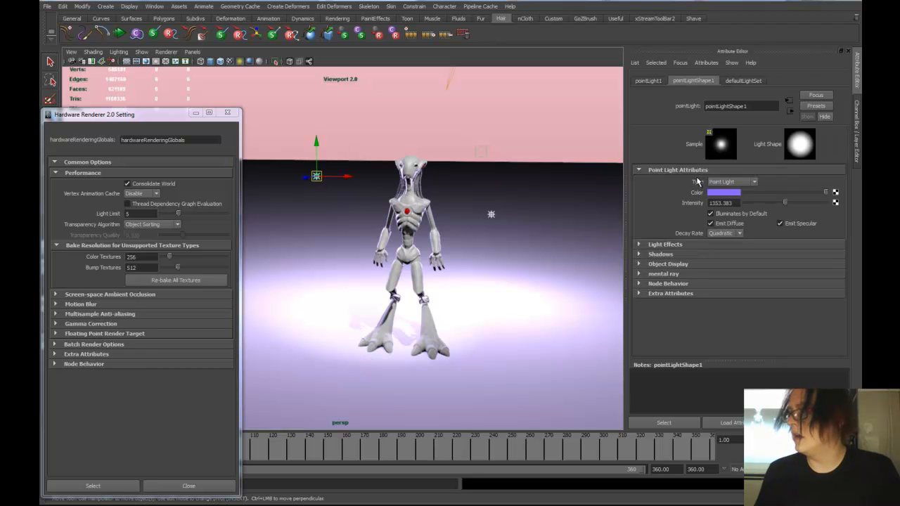
left_click_drag(785, 203, 770, 203)
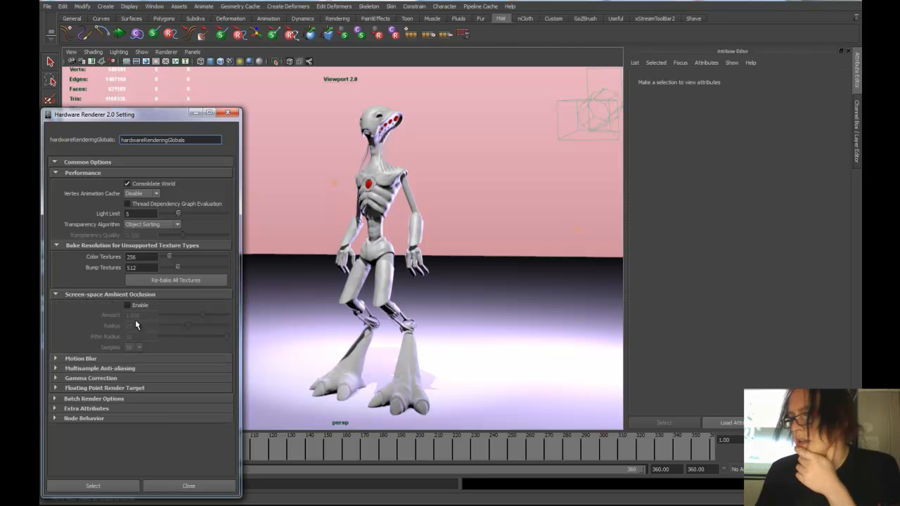
Enable screen-space ambient occlusion with amount about 1.647 and radius widened to 29.
left_click(127, 305)
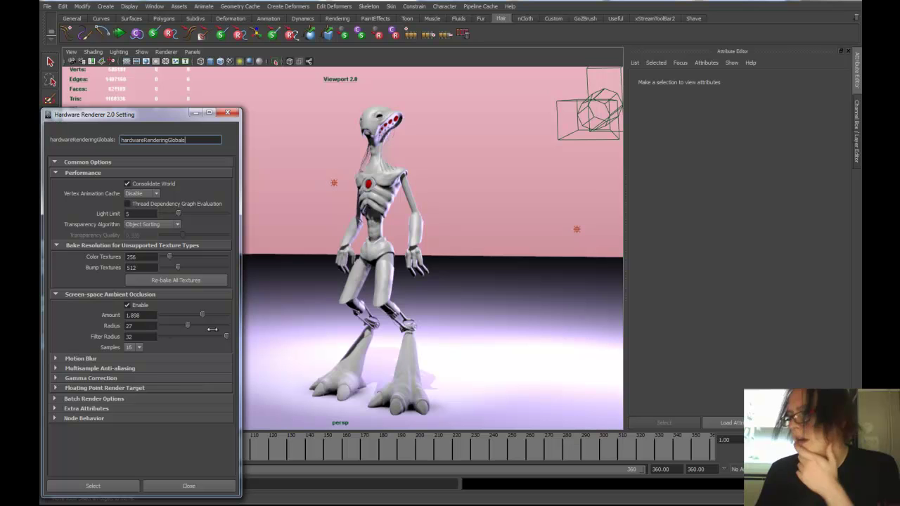
mouse_move(450, 420)
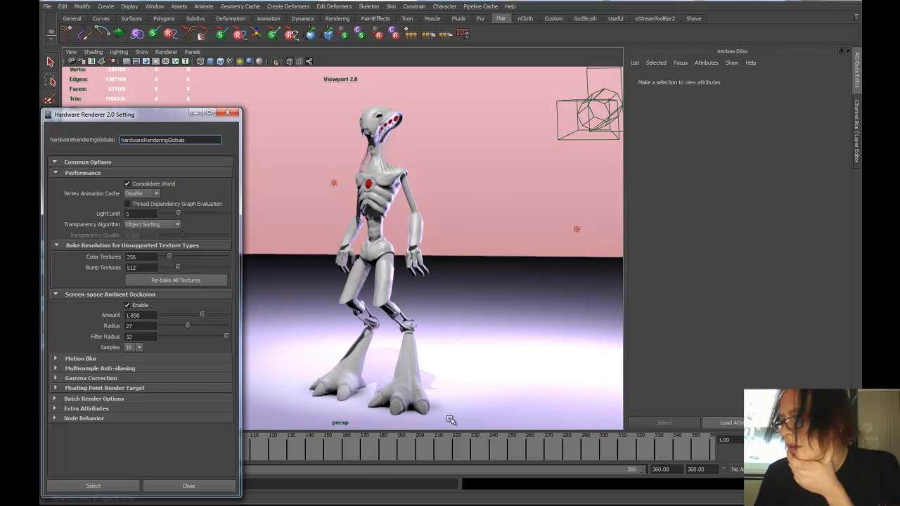
left_click_drag(202, 315, 172, 315)
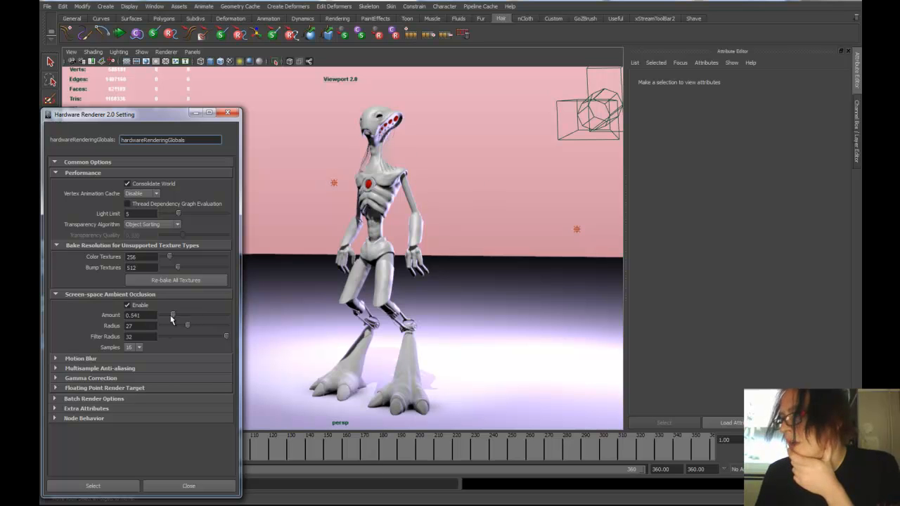
left_click_drag(173, 315, 184, 315)
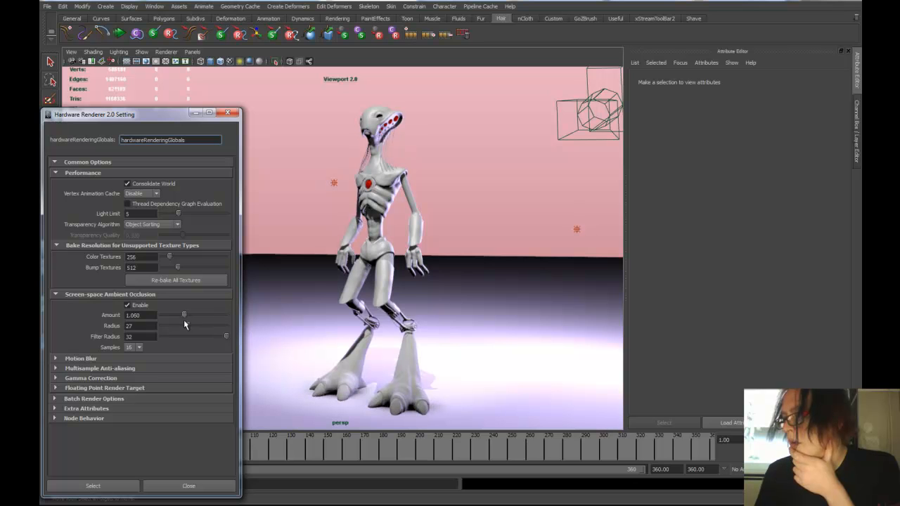
left_click_drag(184, 314, 197, 315)
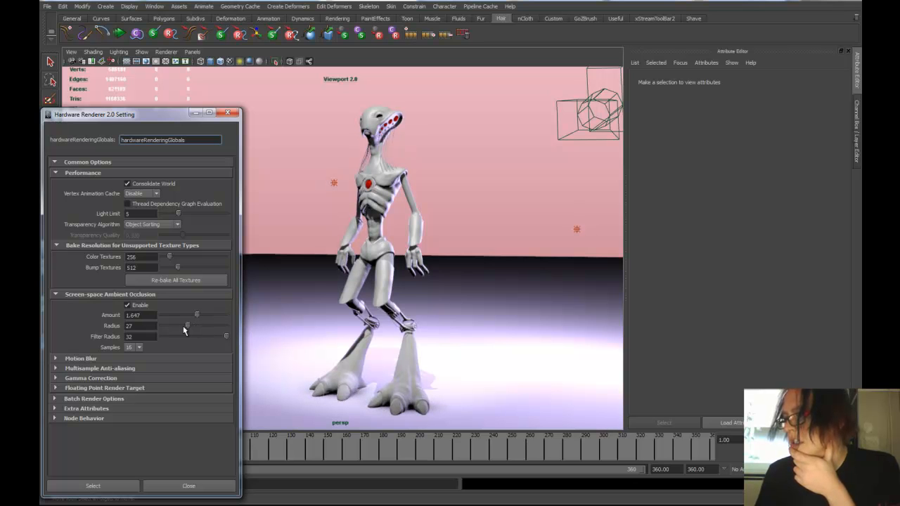
left_click_drag(184, 326, 217, 325)
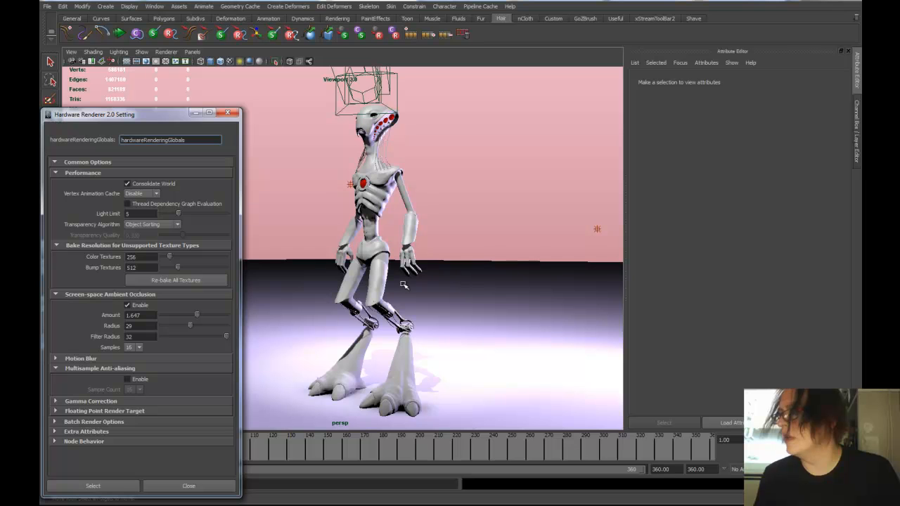
mouse_move(380, 161)
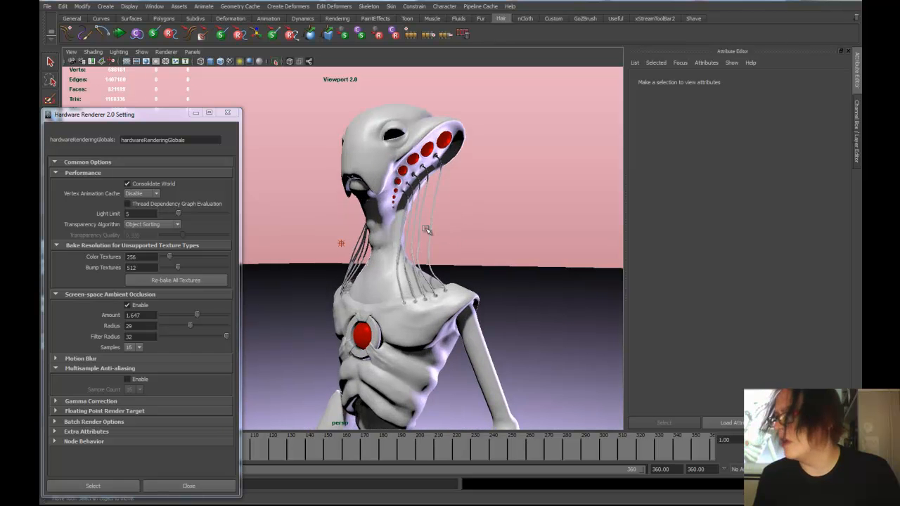
Enable multisample anti-aliasing, keeping the sample count at 16.
left_click(127, 379)
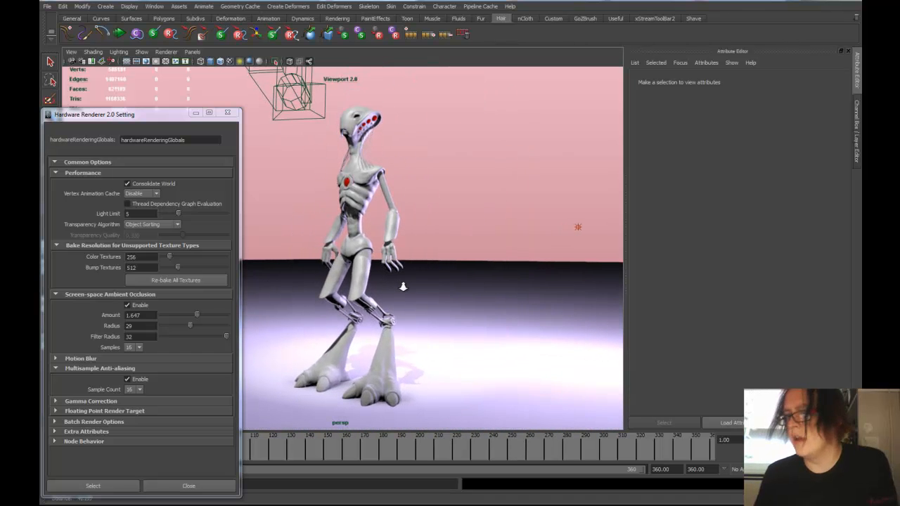
left_click(176, 280)
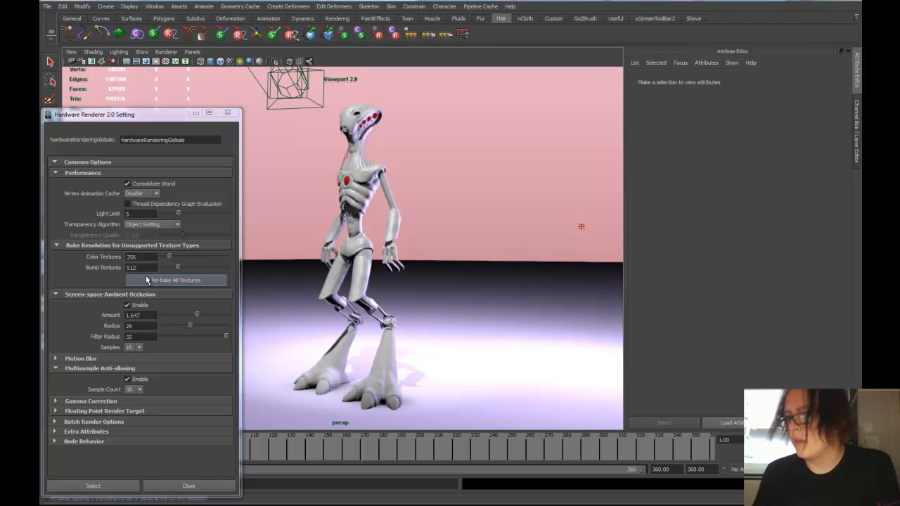
left_click(80, 358)
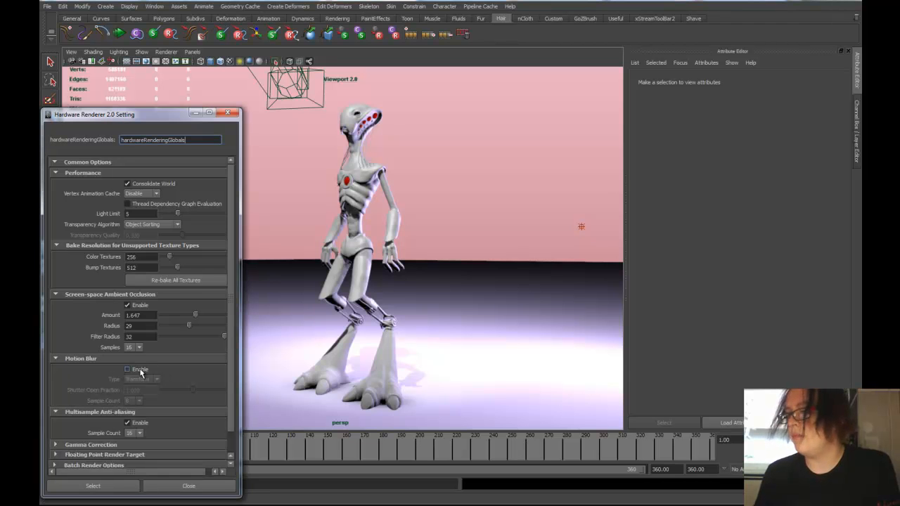
left_click(127, 370)
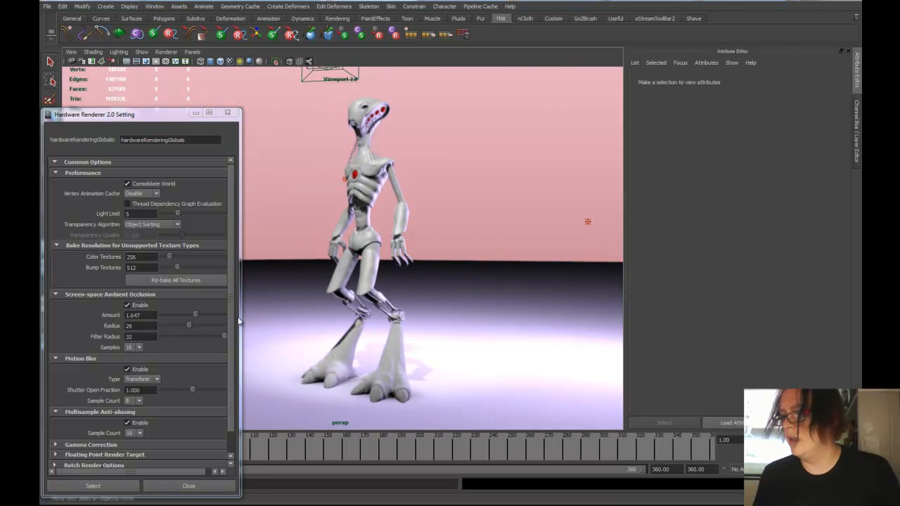
left_click(127, 369)
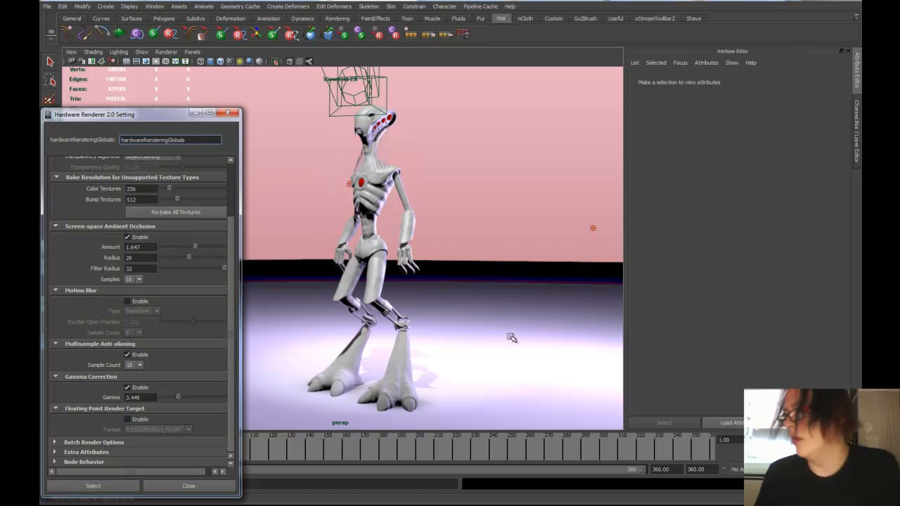
mouse_move(167, 433)
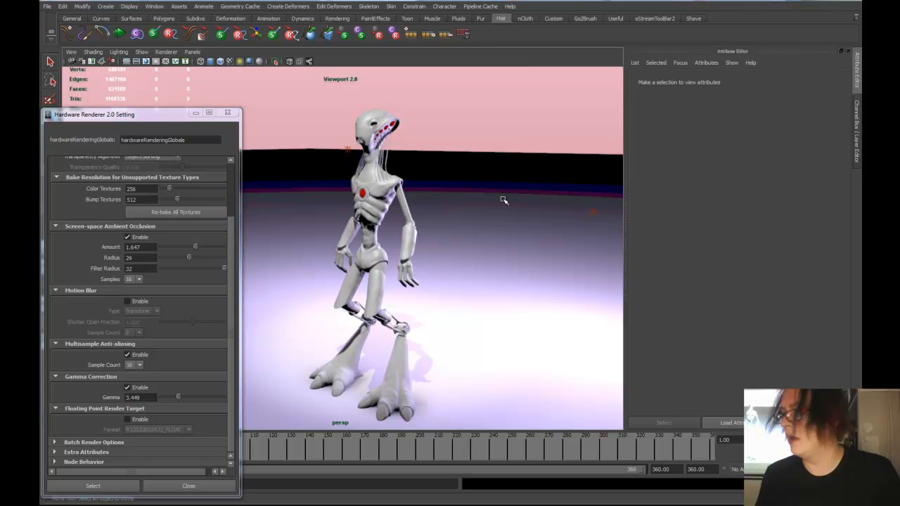
mouse_move(183, 443)
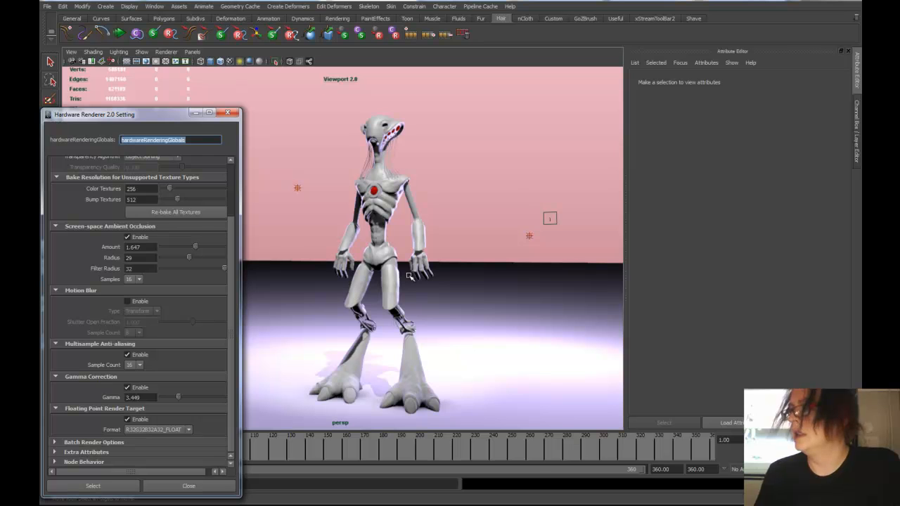
mouse_move(500, 17)
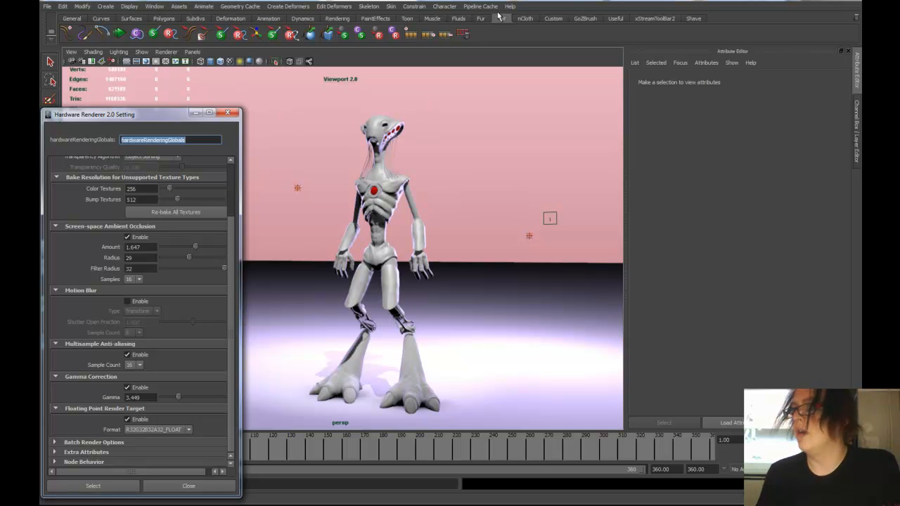
Open Render Settings and verify the Maya Hardware 2.0 image size is 1920x1080.
left_click(154, 6)
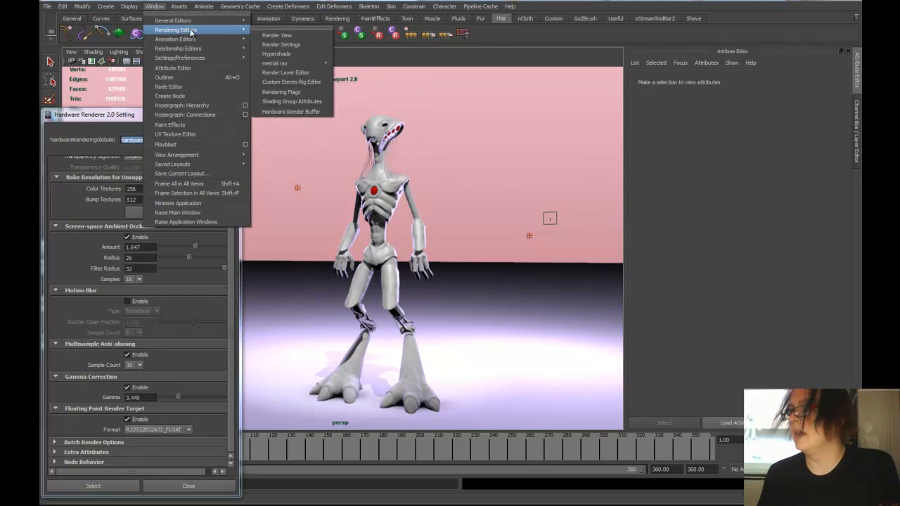
left_click(281, 44)
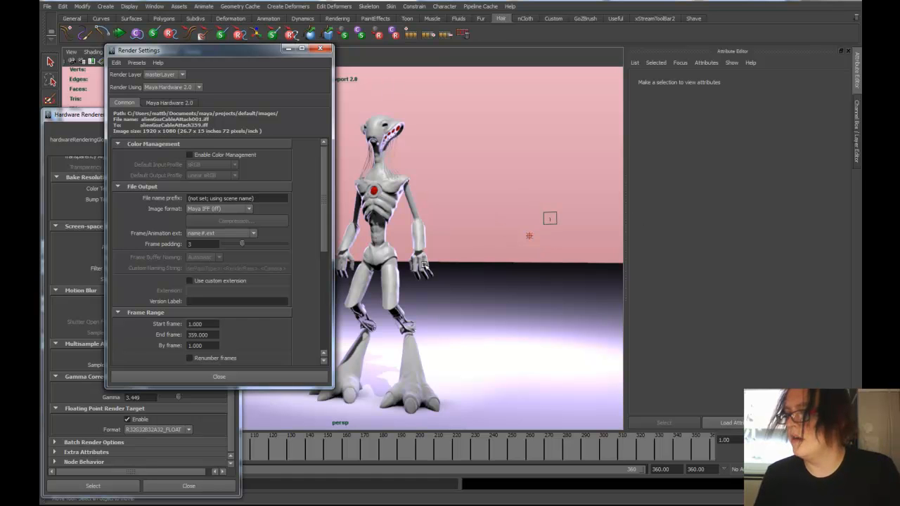
scroll("down", 3)
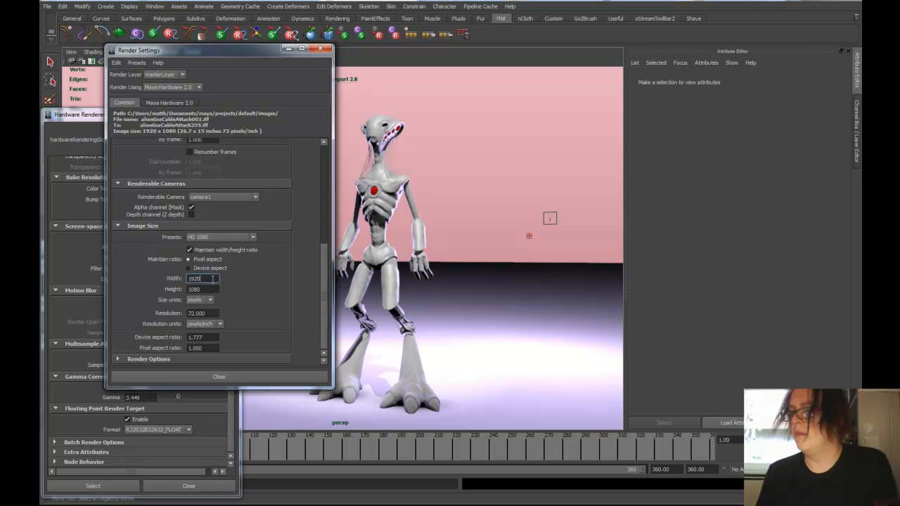
triple_click(204, 279)
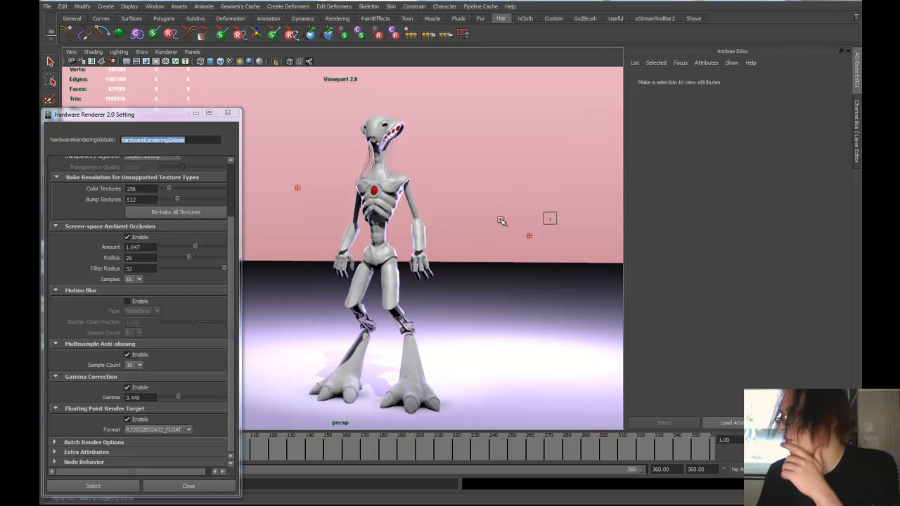
mouse_move(711, 450)
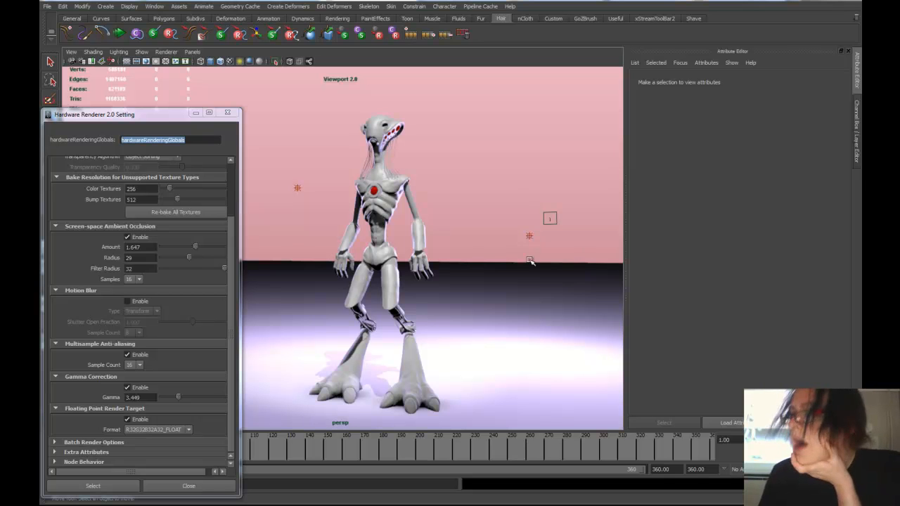
mouse_move(397, 156)
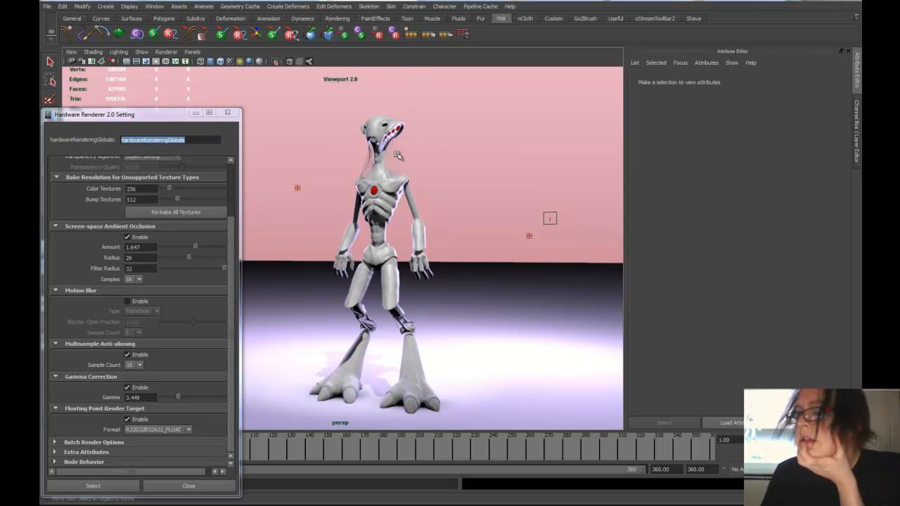